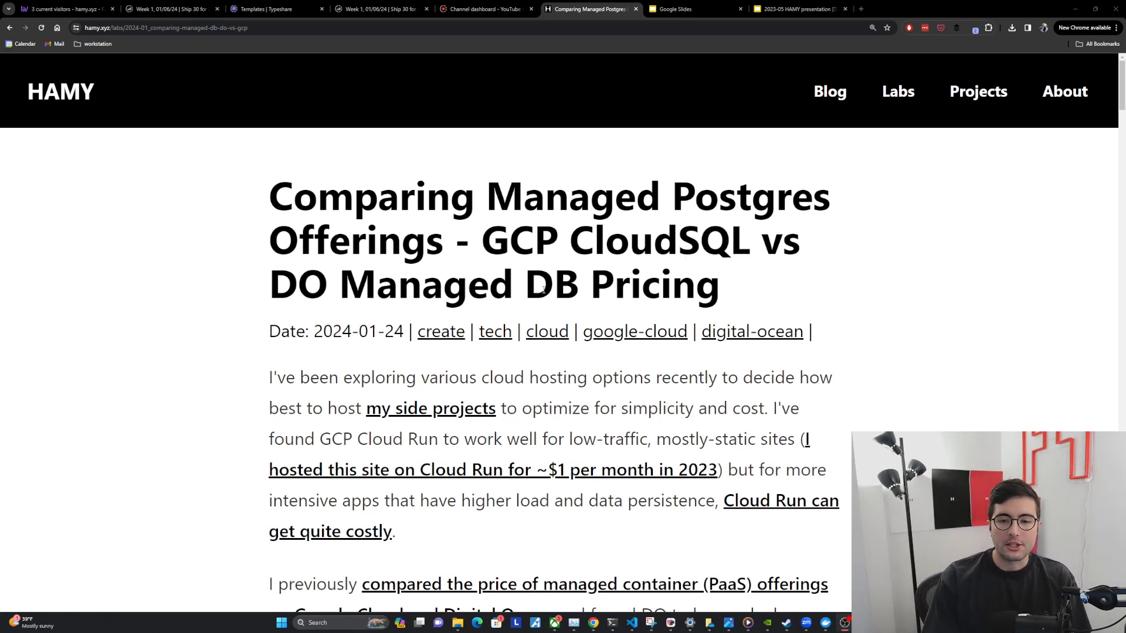
Step: Scroll down a little so the post's title and introduction paragraphs fill the window
scroll("down", 3)
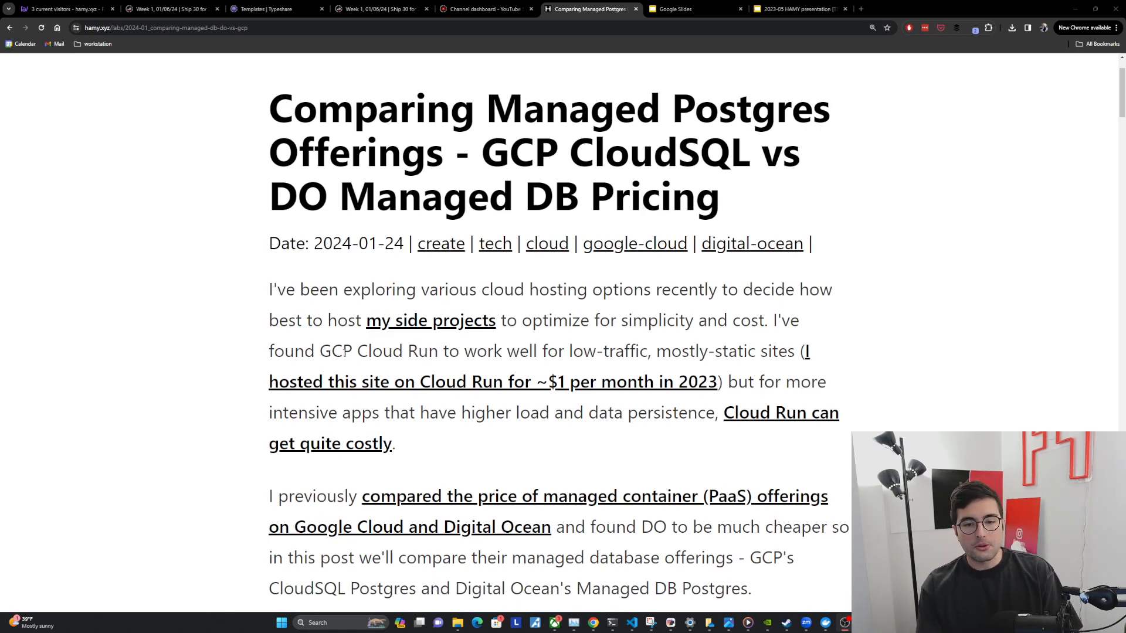
mouse_move(581, 366)
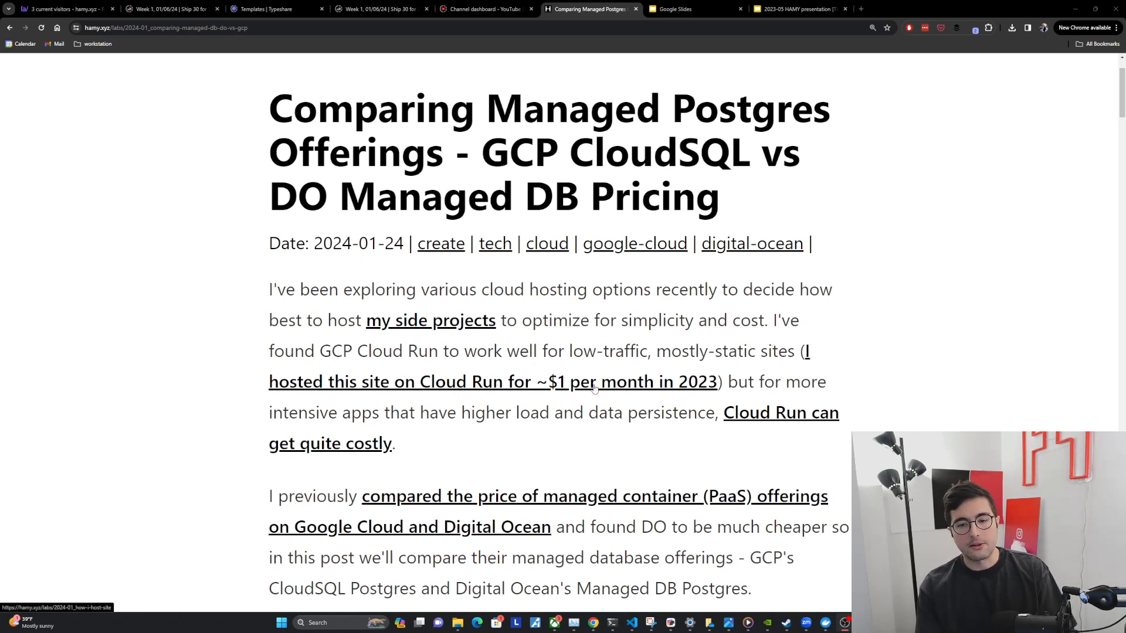
mouse_move(725, 370)
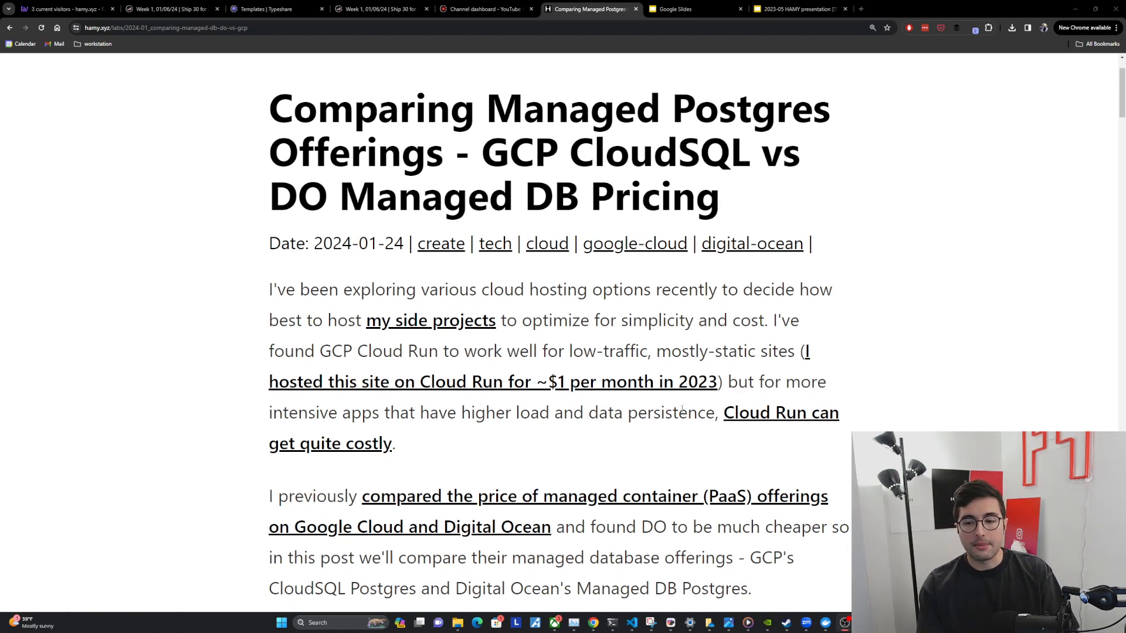
mouse_move(535, 444)
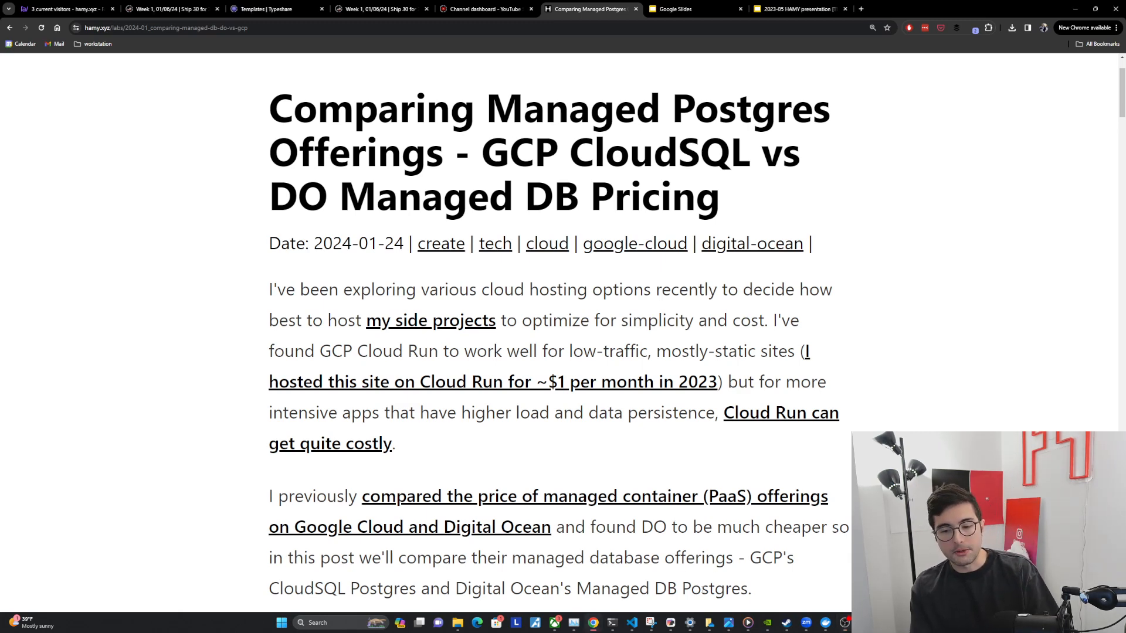
Step: Scroll down to the Managed Postgres Databases heading explaining the managed-Postgres preference
scroll("down", 3)
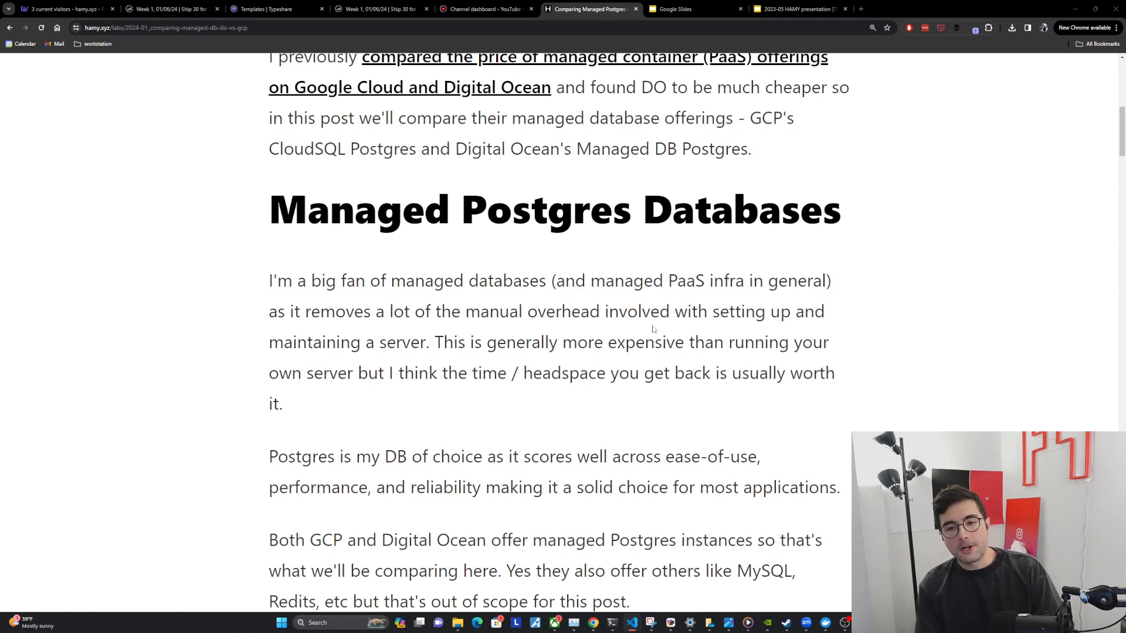
mouse_move(468, 361)
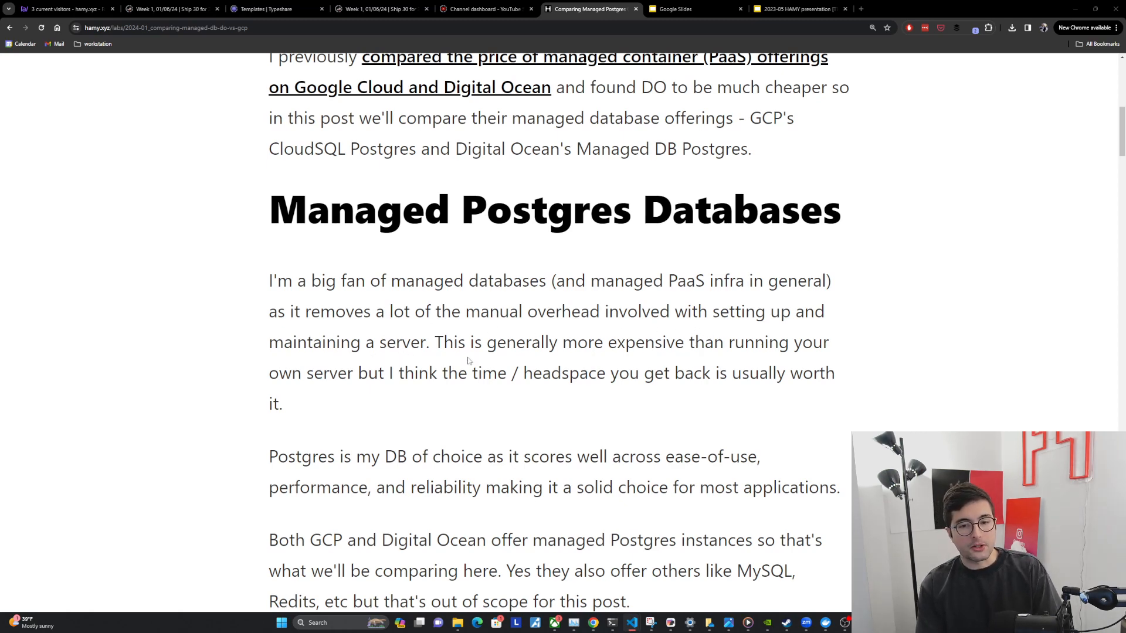
mouse_move(697, 364)
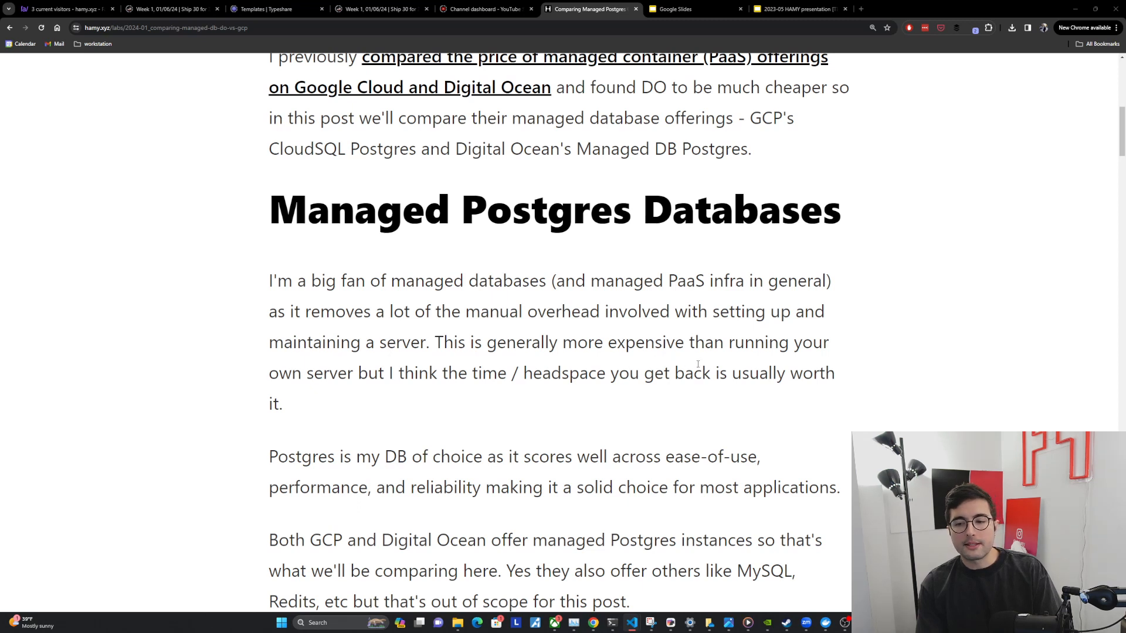
mouse_move(488, 398)
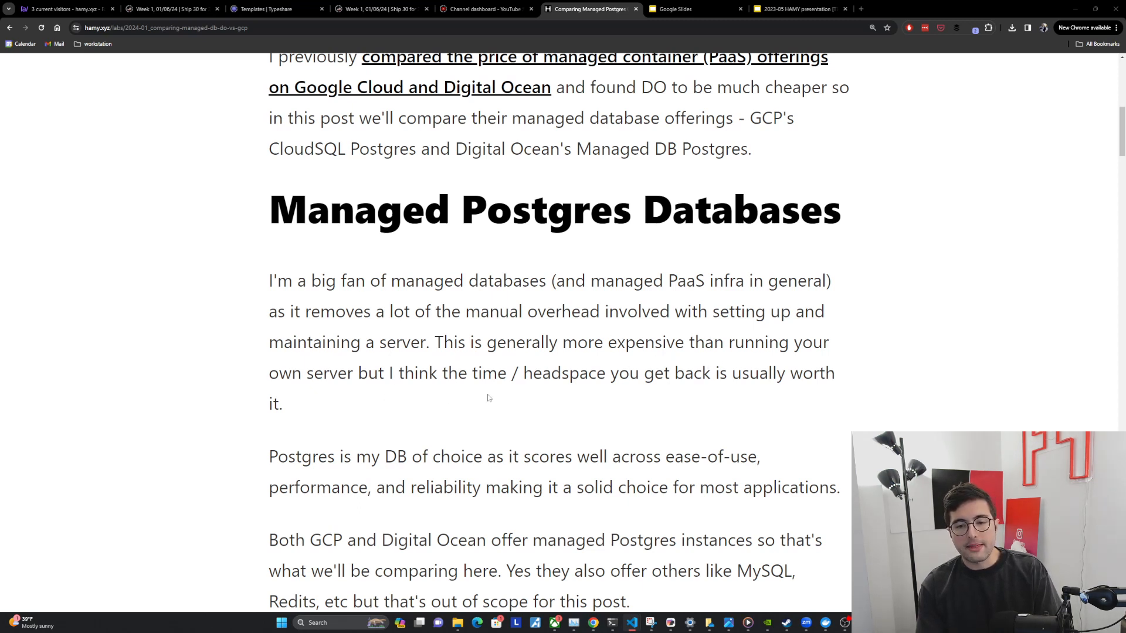
mouse_move(362, 429)
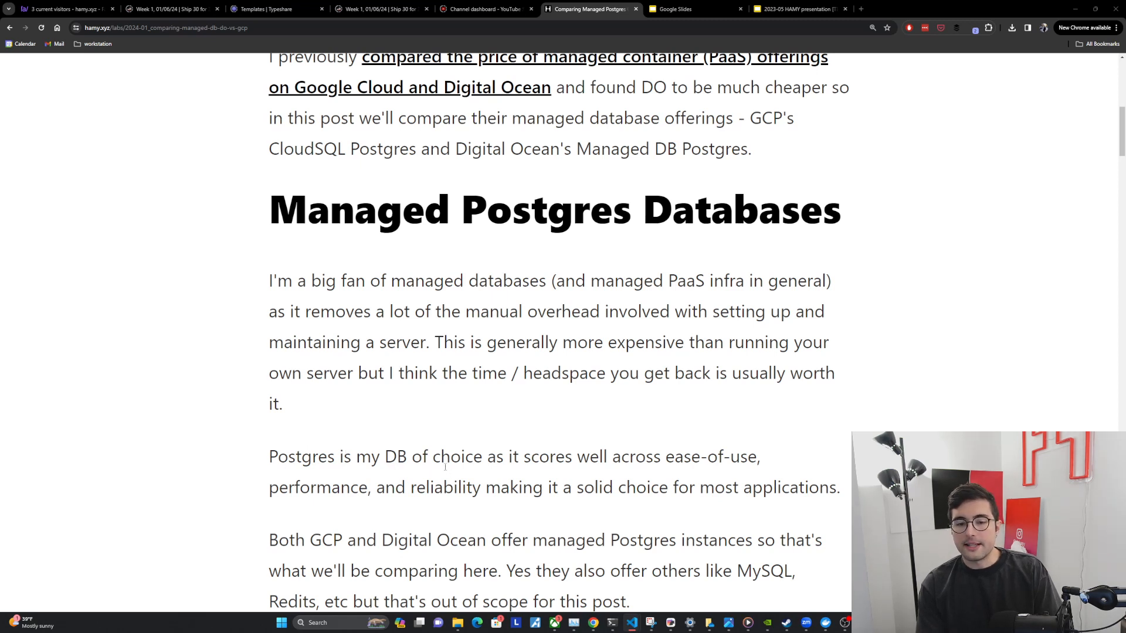
mouse_move(809, 470)
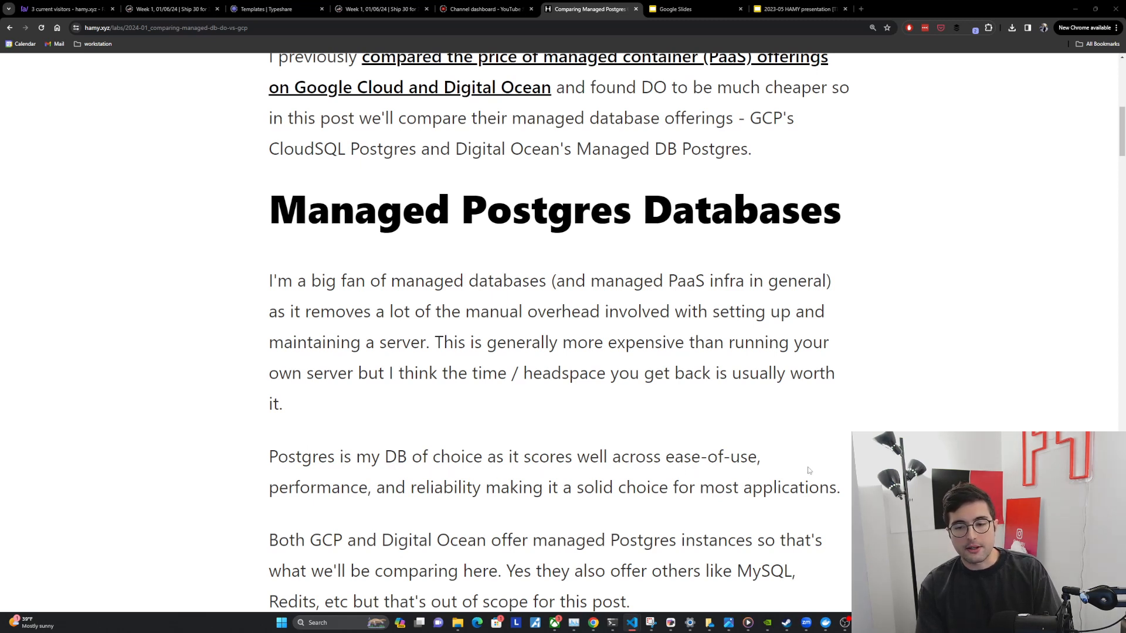
mouse_move(411, 518)
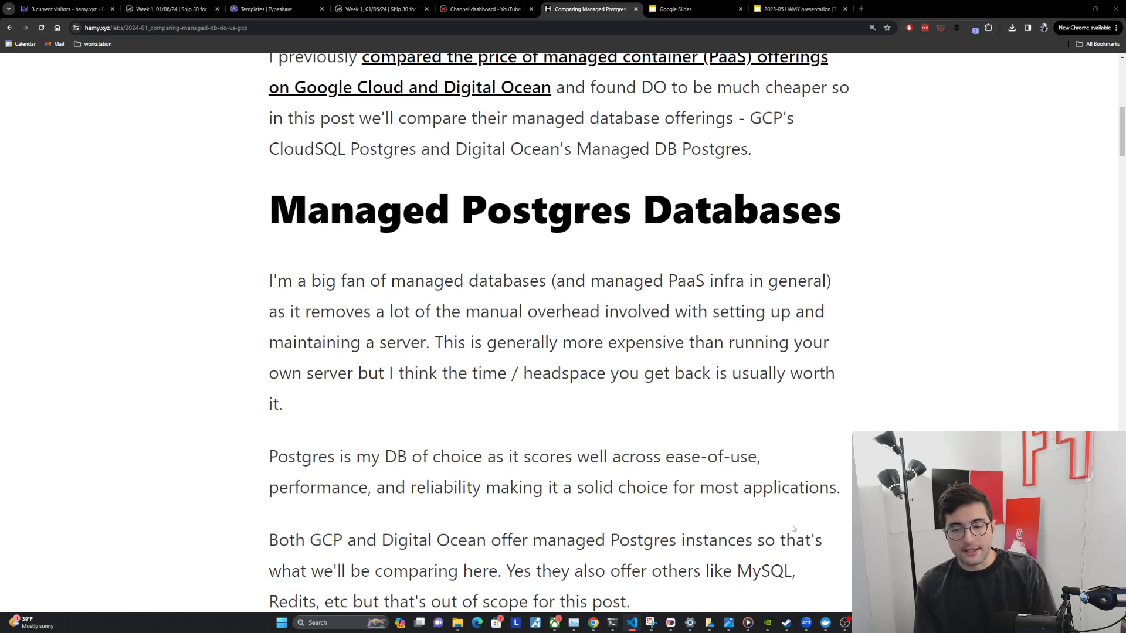
mouse_move(499, 567)
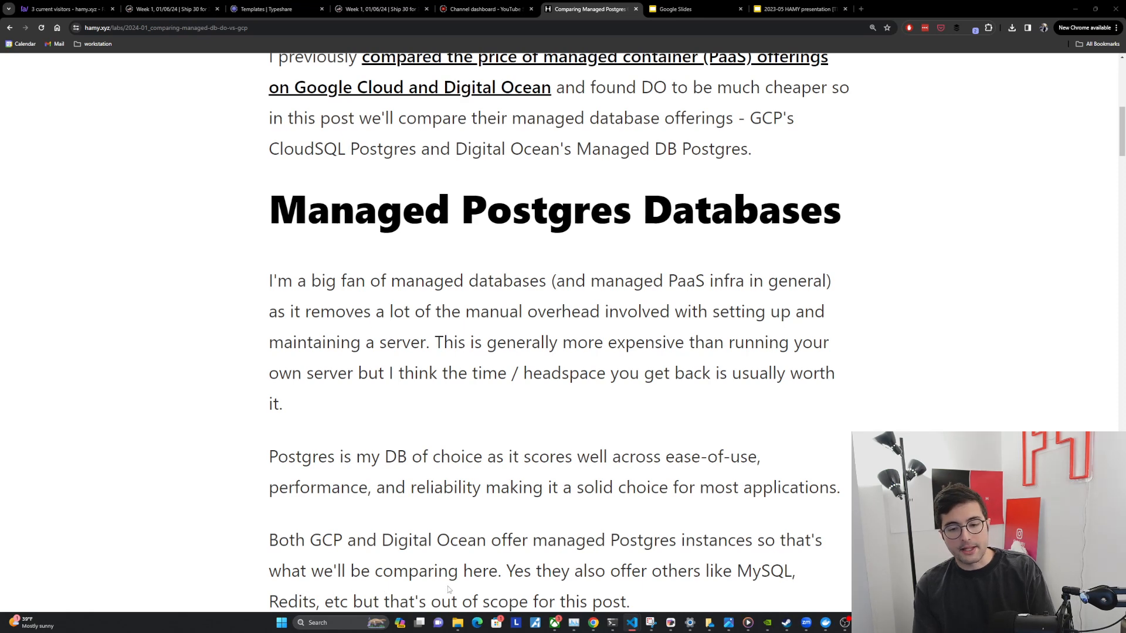
Step: Scroll to the Managed Postgres Pricing heading with its 2024.01.12 date and Digital Ocean subsection
scroll("down", 3)
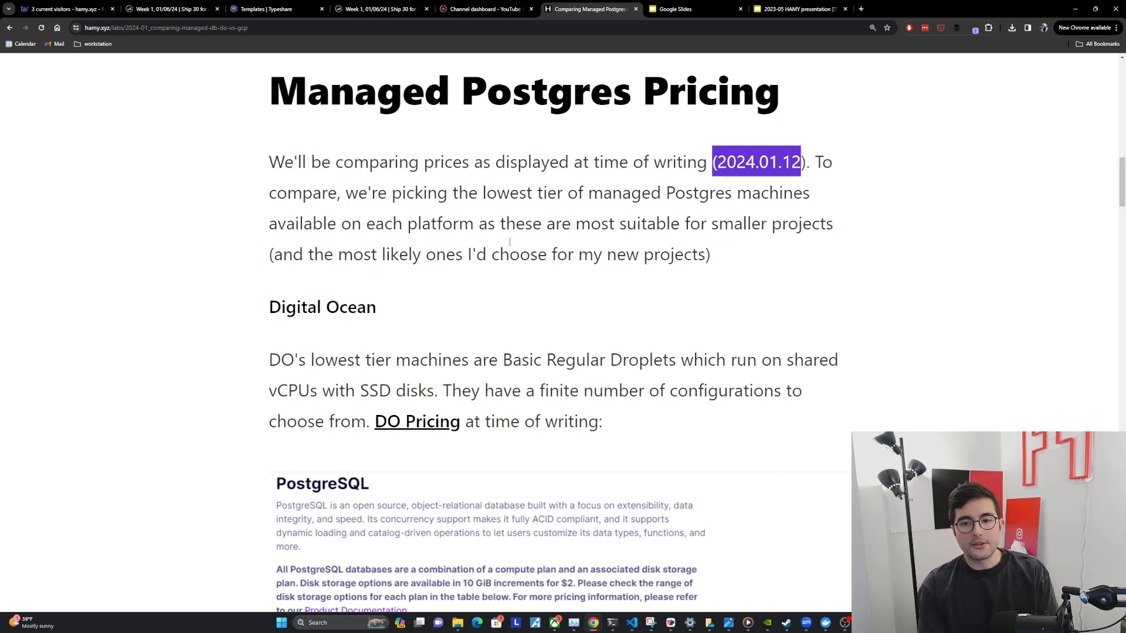
mouse_move(823, 234)
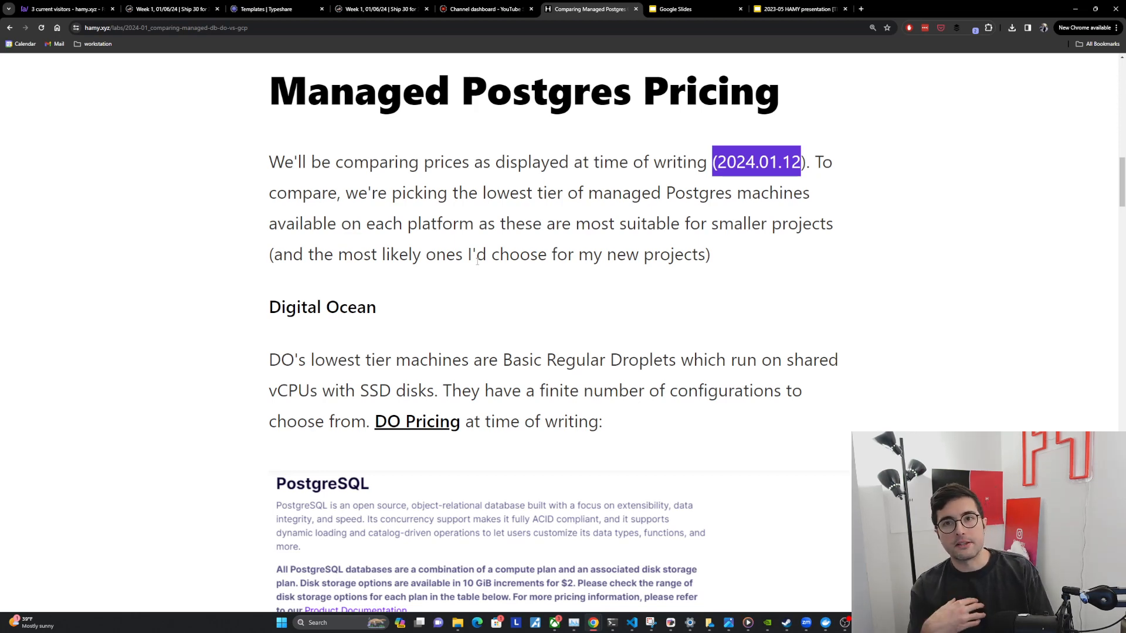
Step: Scroll past the Digital Ocean text to its $15–$240 PostgreSQL pricing table
scroll("down", 3)
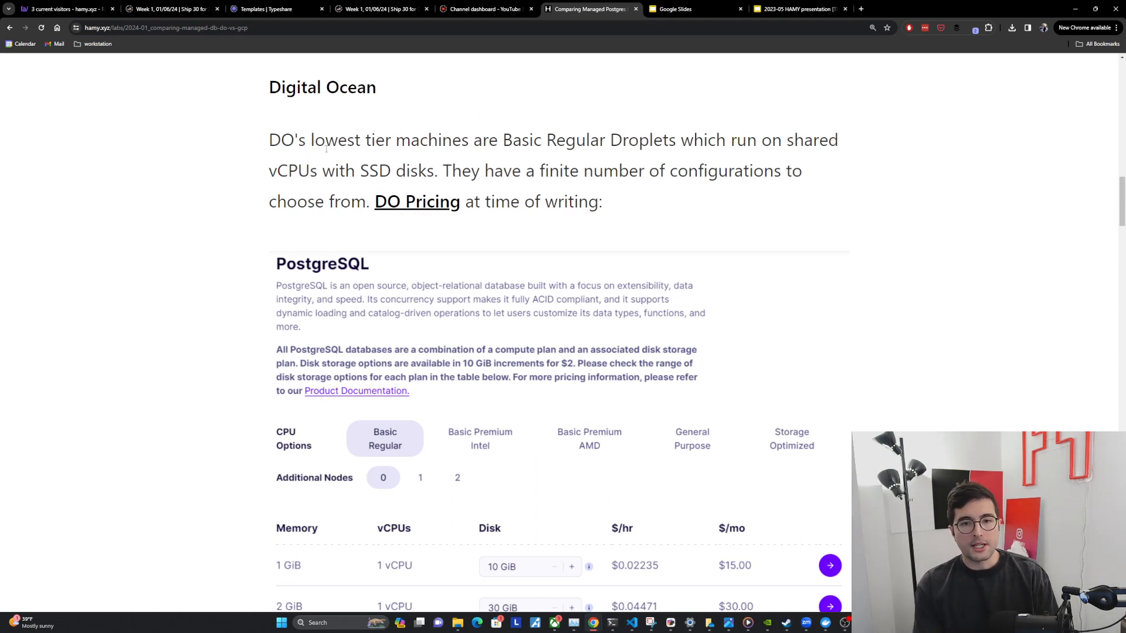
mouse_move(676, 156)
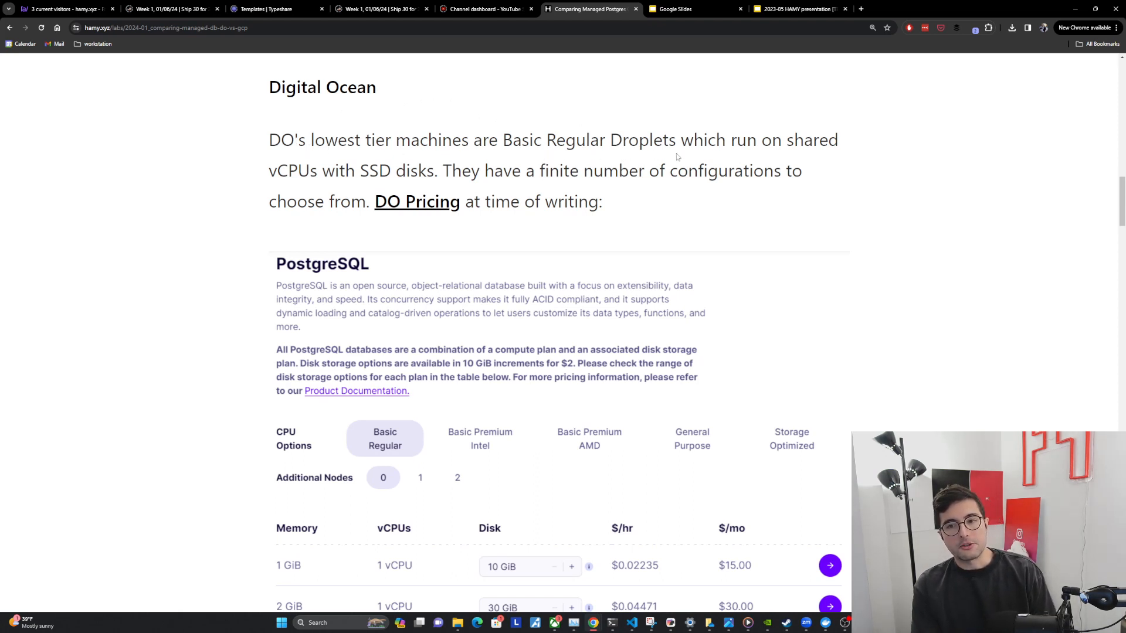
mouse_move(661, 159)
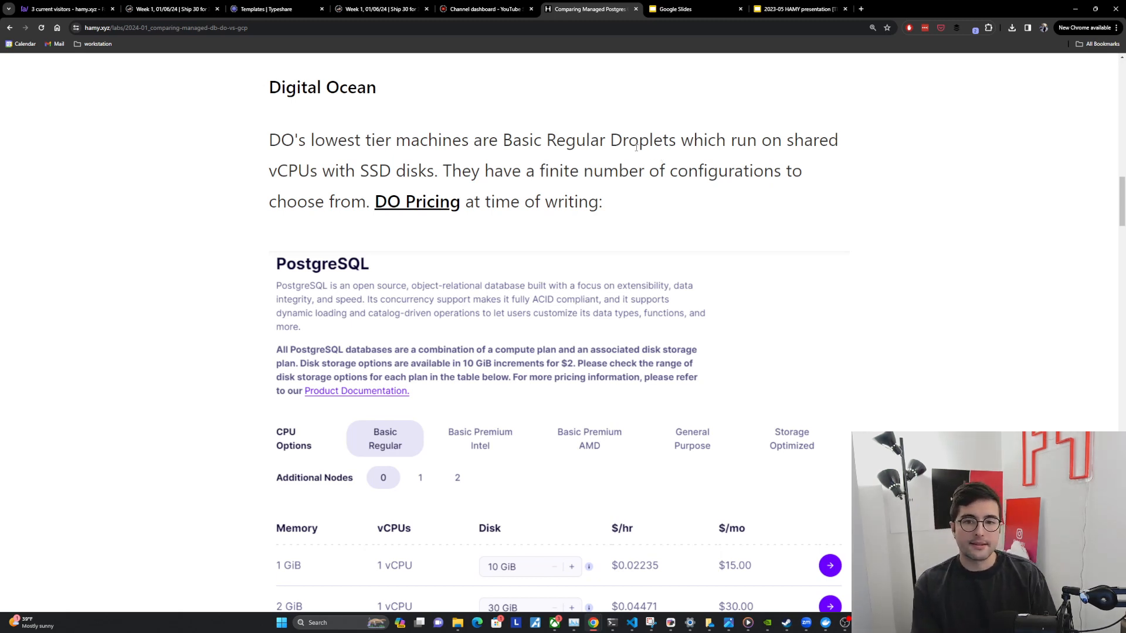
scroll("down", 3)
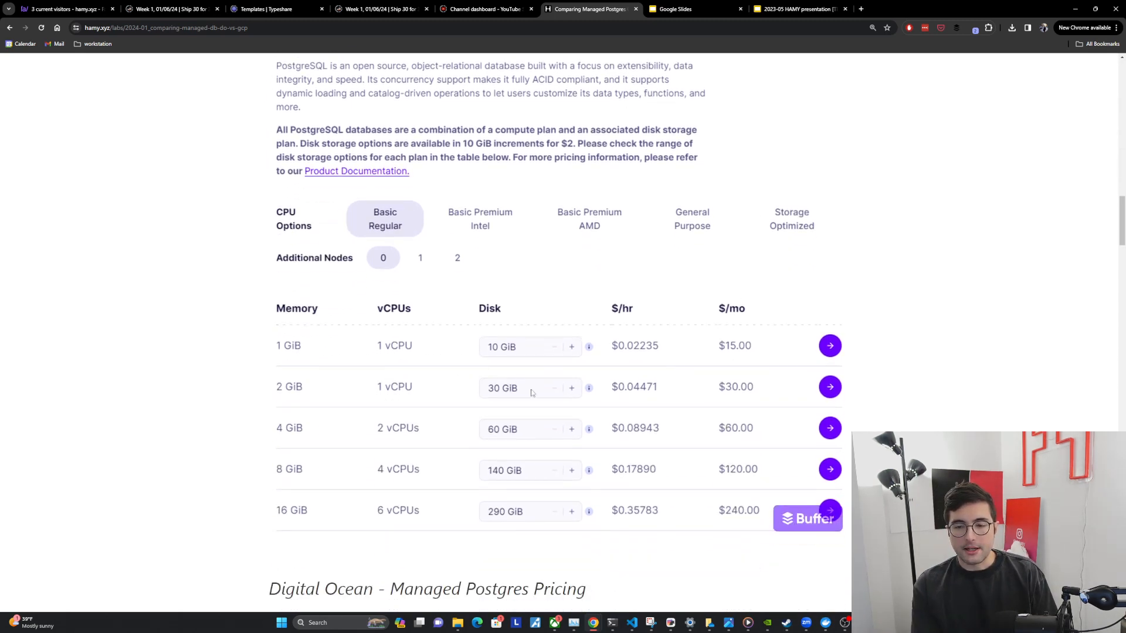
mouse_move(690, 359)
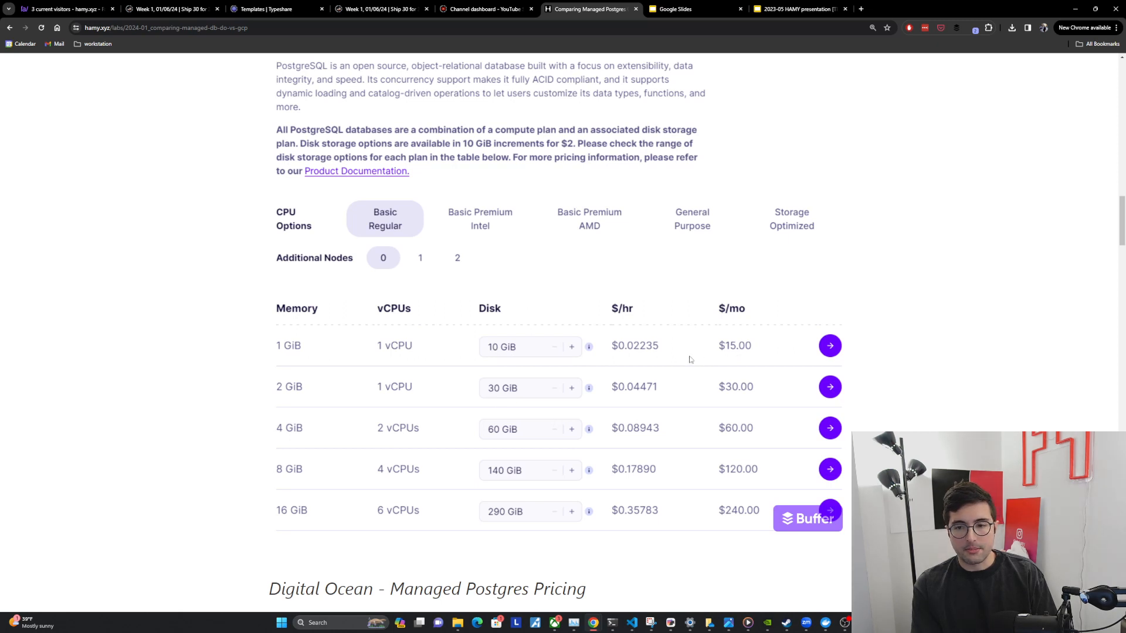
mouse_move(741, 361)
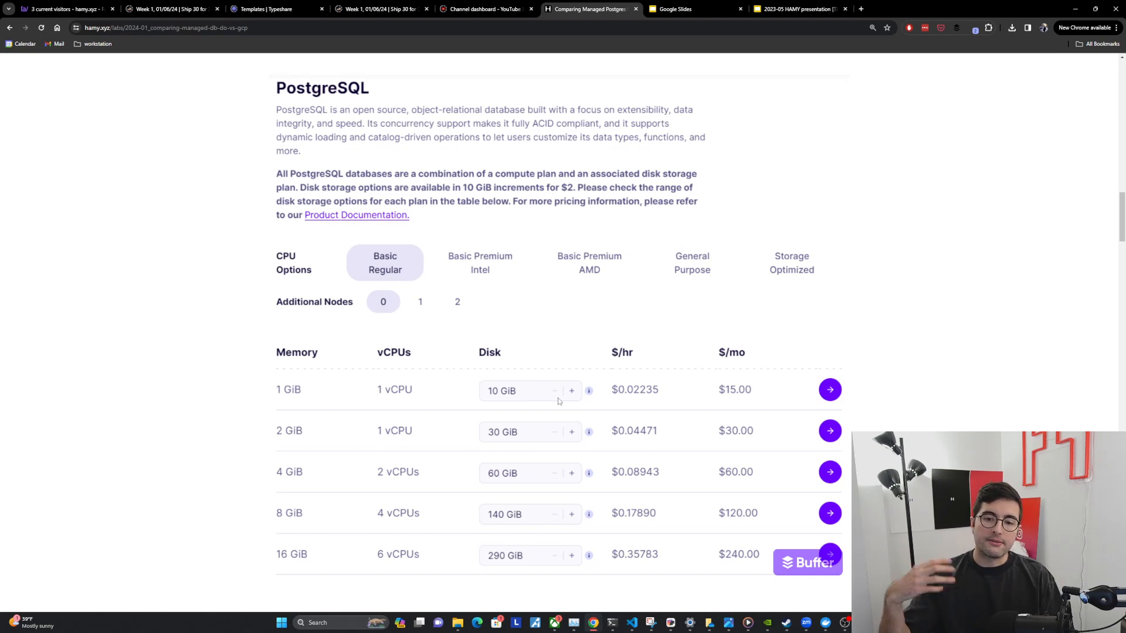
mouse_move(596, 297)
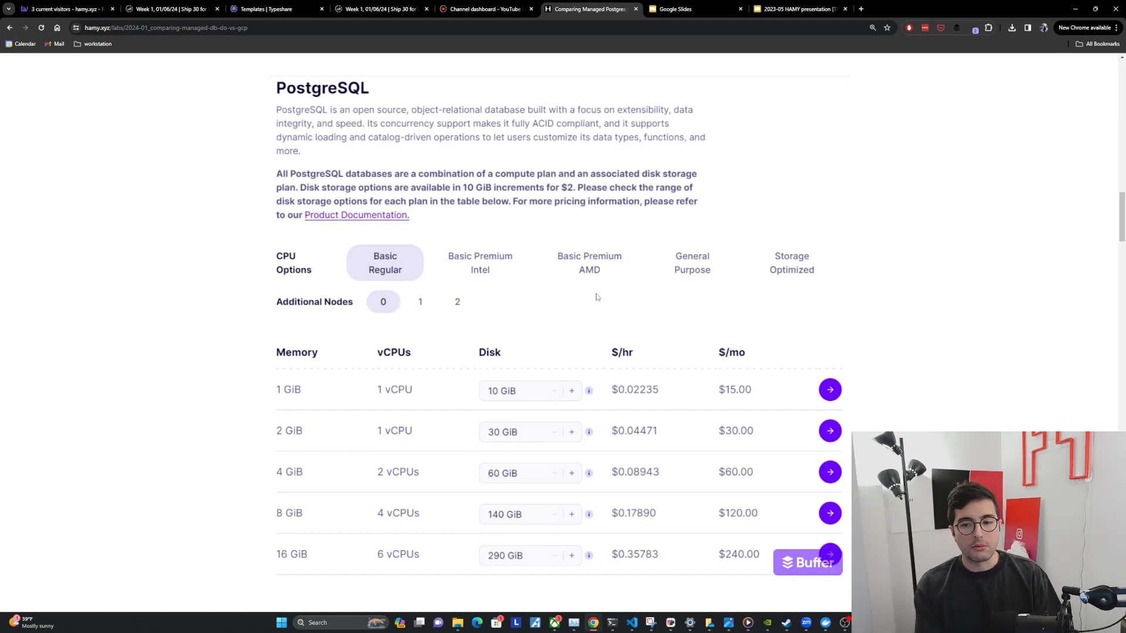
Step: Highlight 'Enterprise Edition machines in us-east1' and scroll to its per-vCPU and per-GB price table
scroll("down", 3)
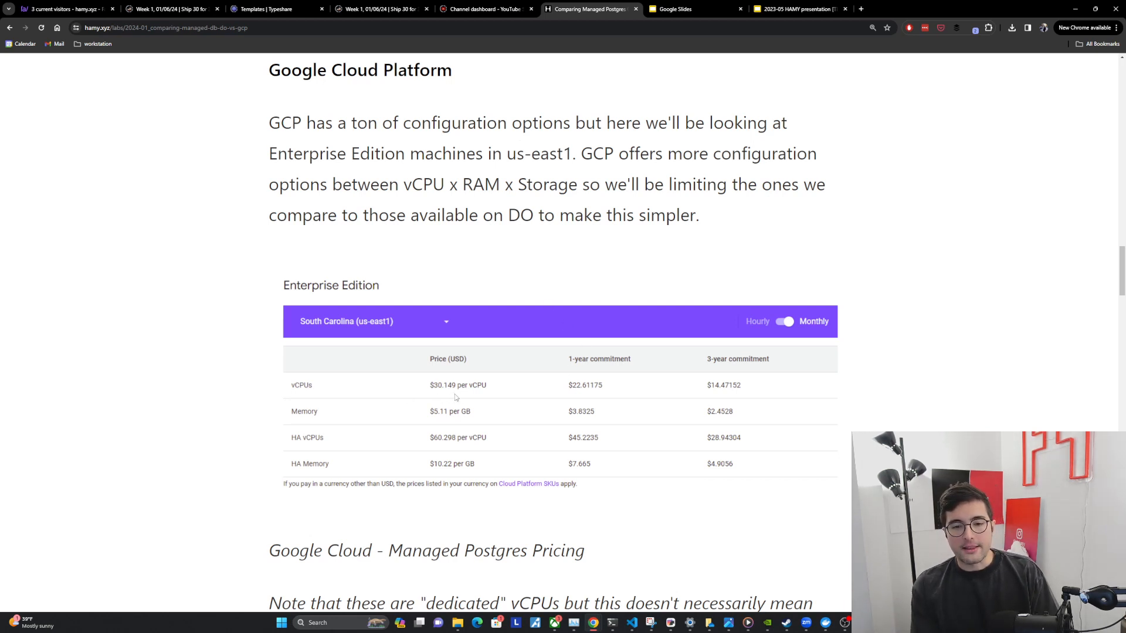
mouse_move(486, 237)
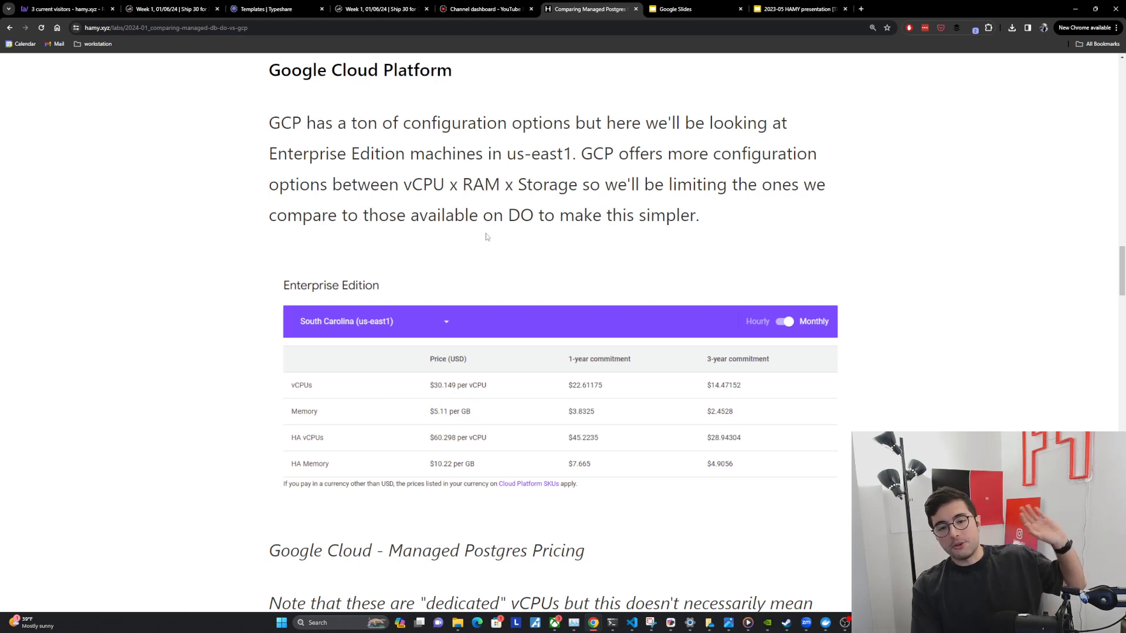
mouse_move(467, 390)
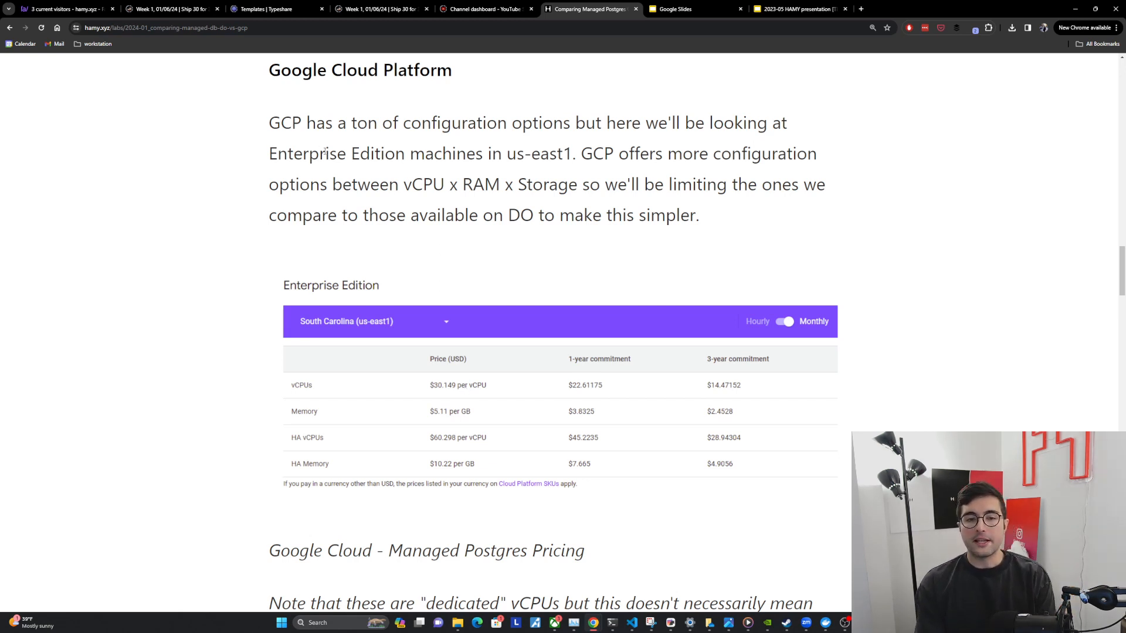
left_click_drag(269, 153, 567, 153)
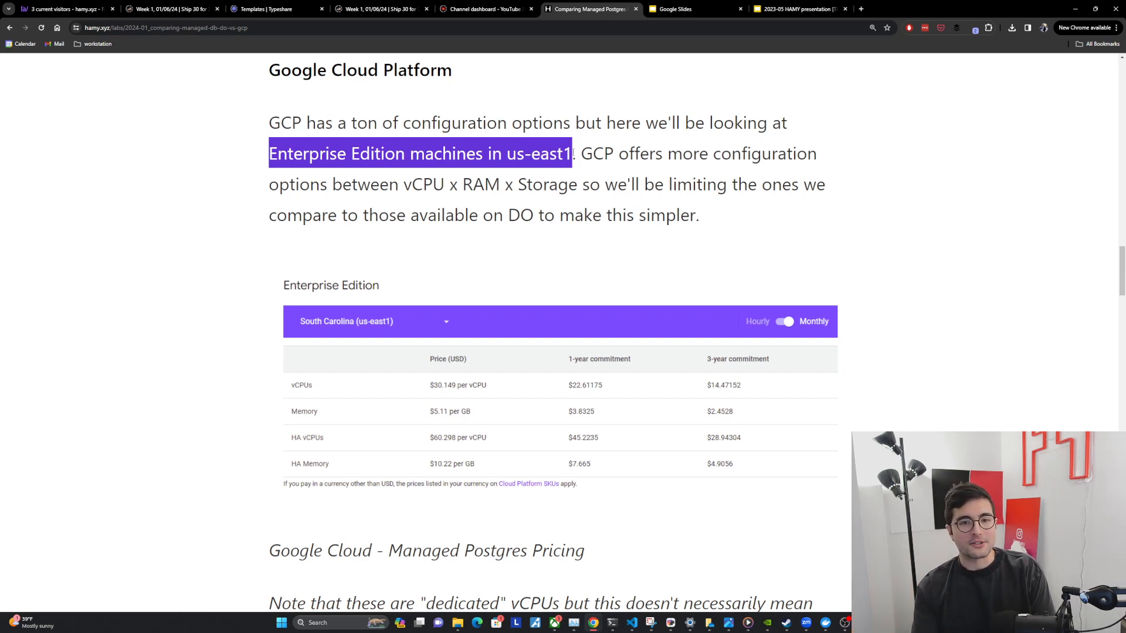
scroll("down", 3)
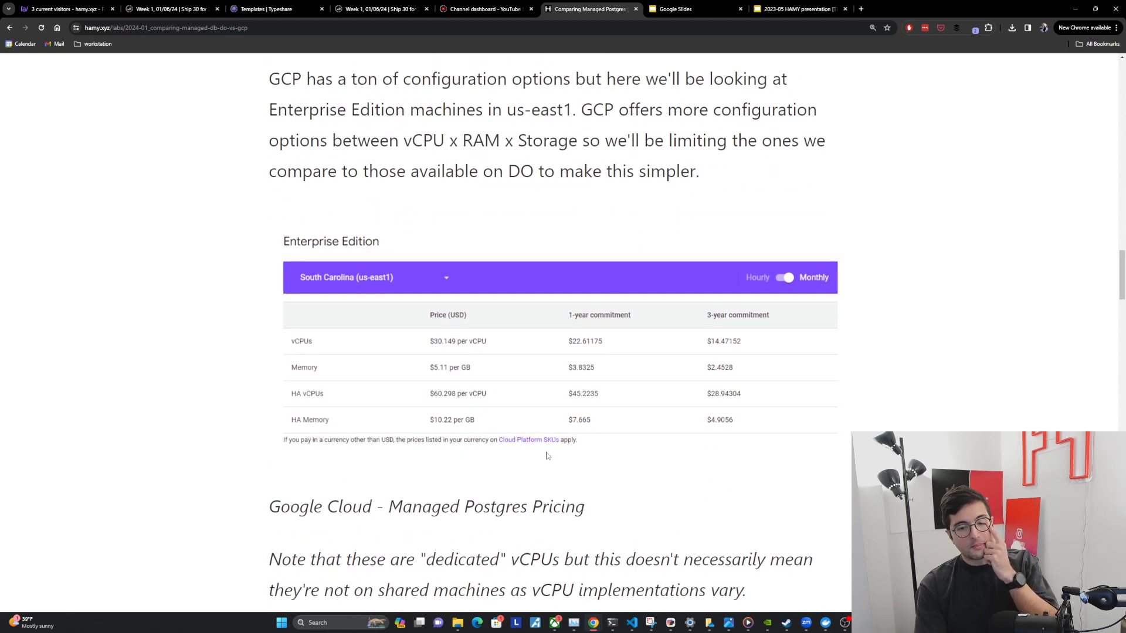
mouse_move(480, 354)
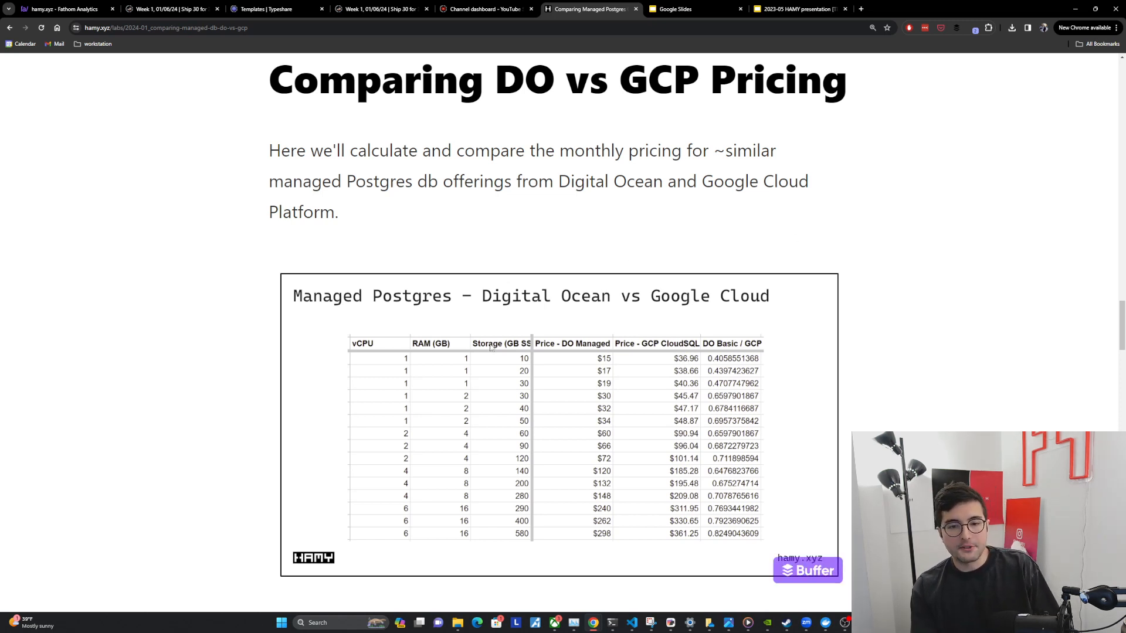
mouse_move(358, 364)
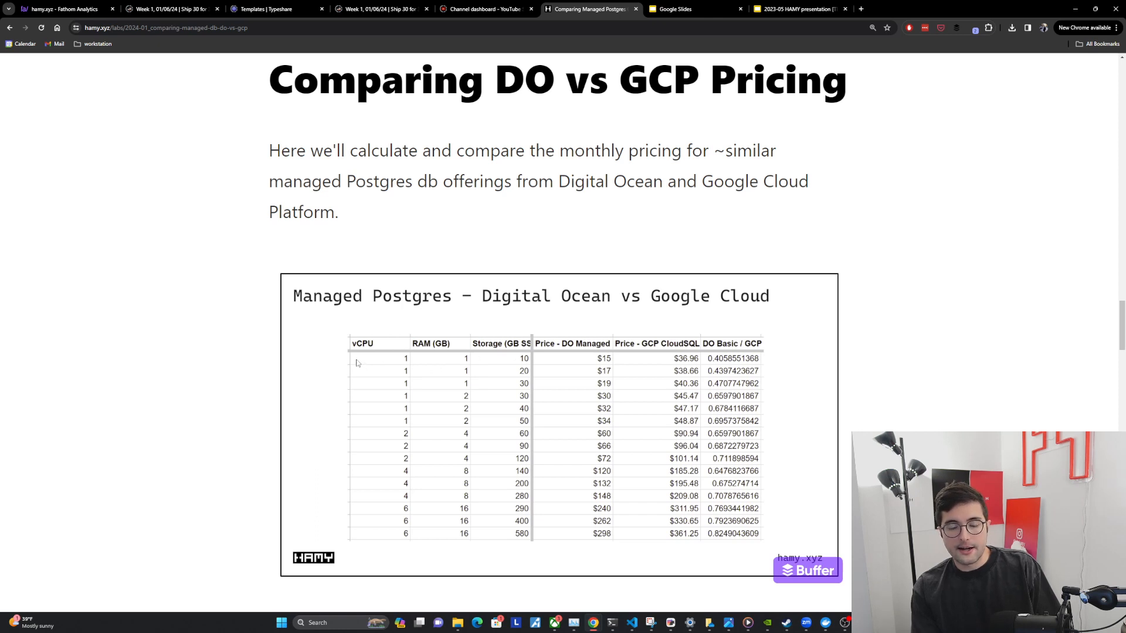
mouse_move(461, 381)
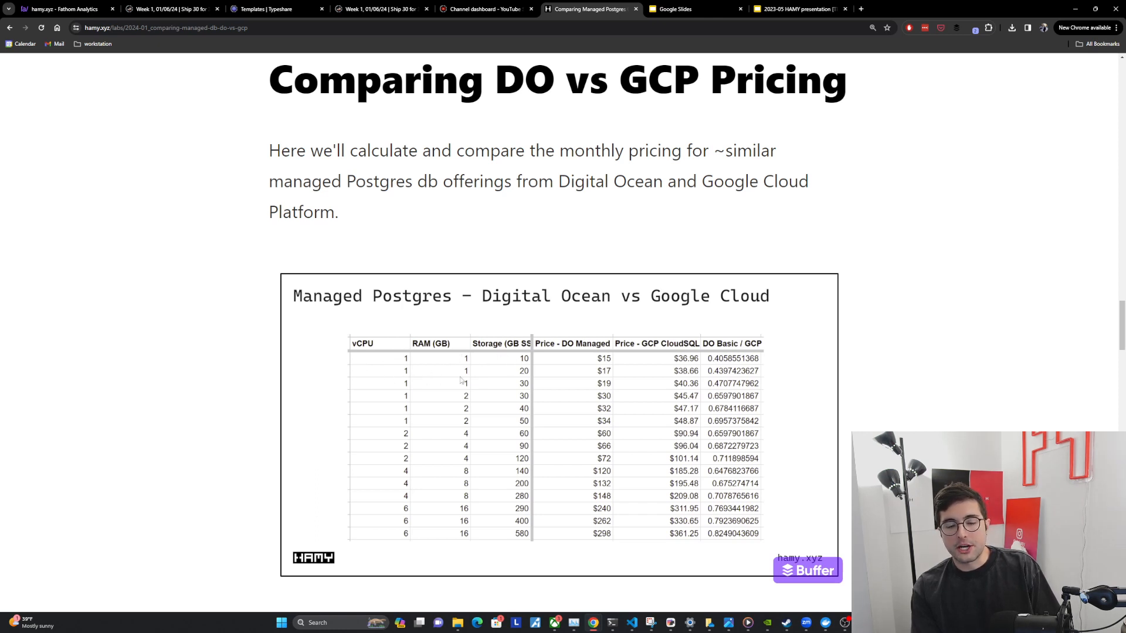
mouse_move(552, 413)
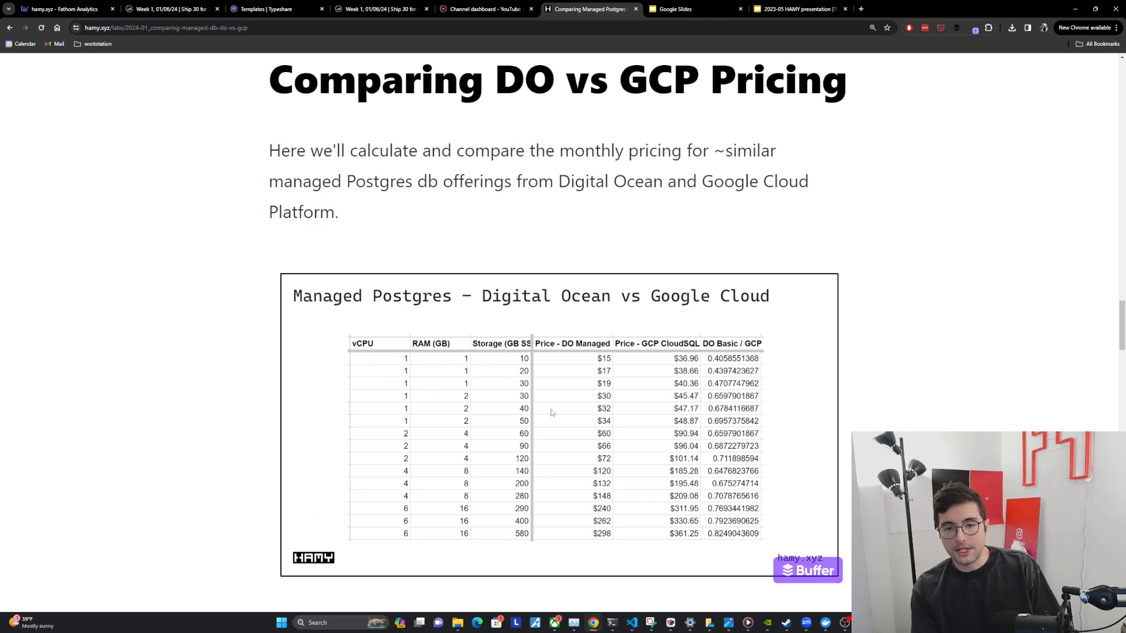
mouse_move(675, 357)
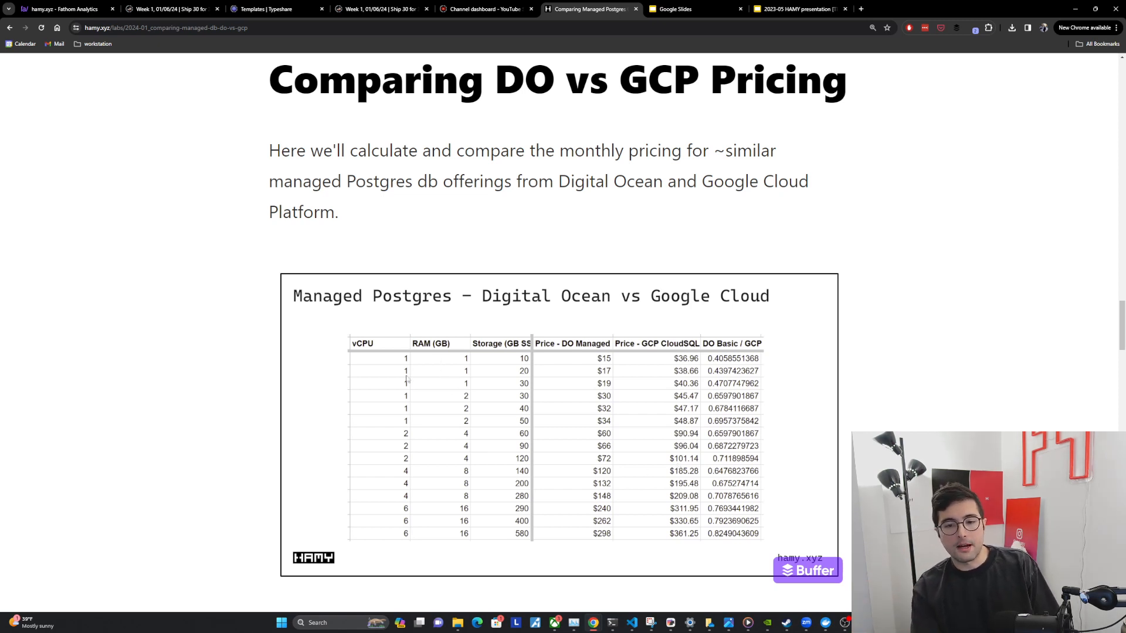
mouse_move(678, 388)
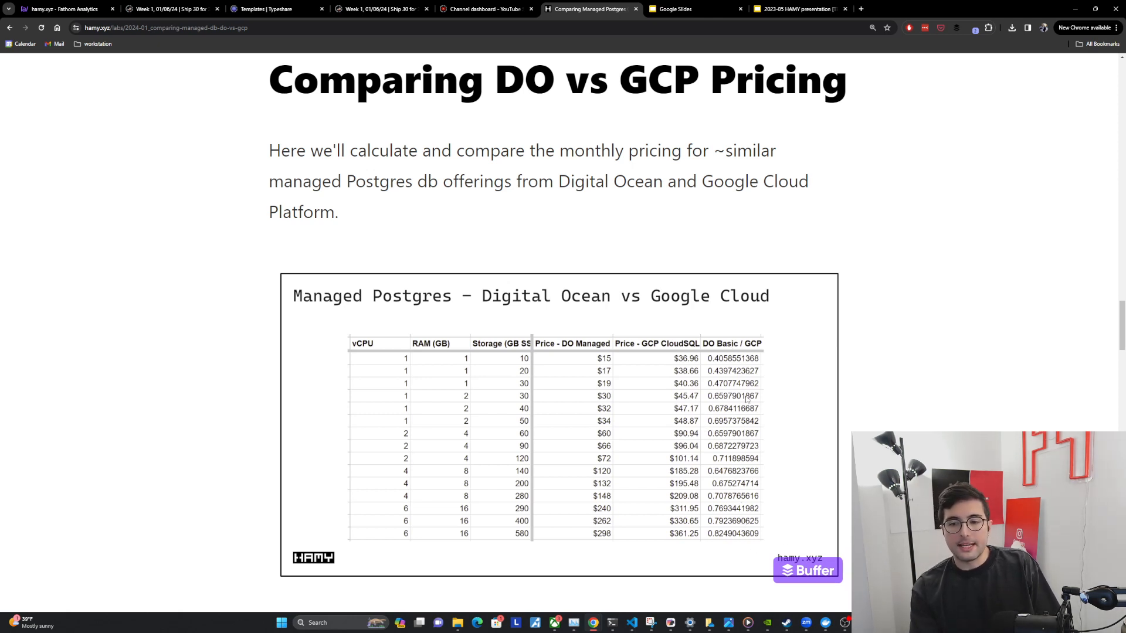
mouse_move(741, 366)
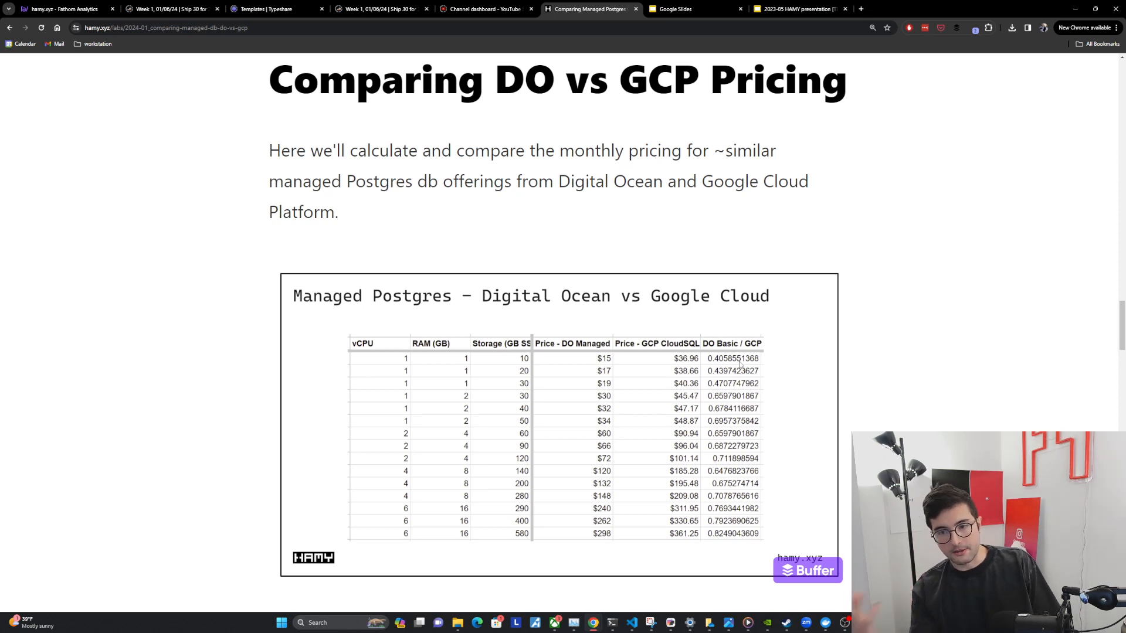
mouse_move(602, 366)
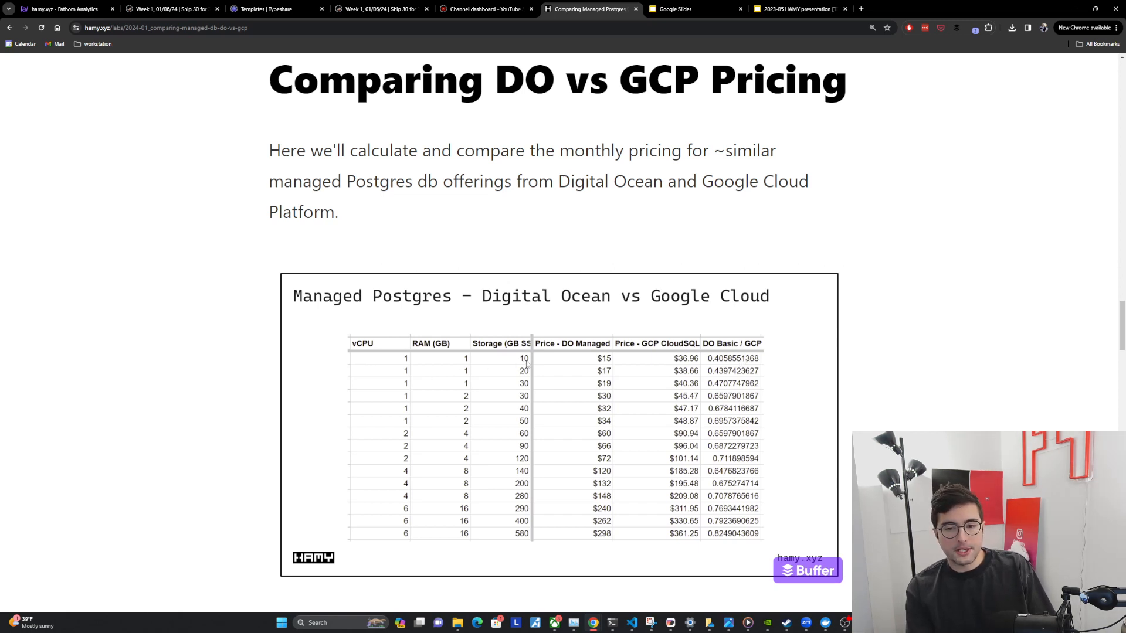
mouse_move(516, 411)
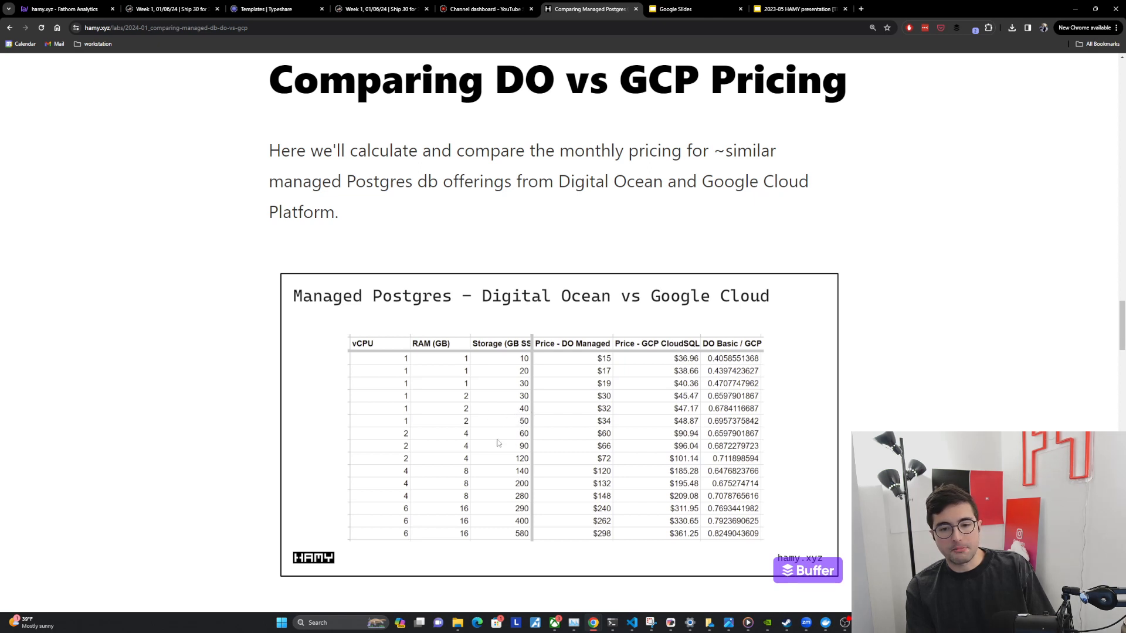
mouse_move(522, 443)
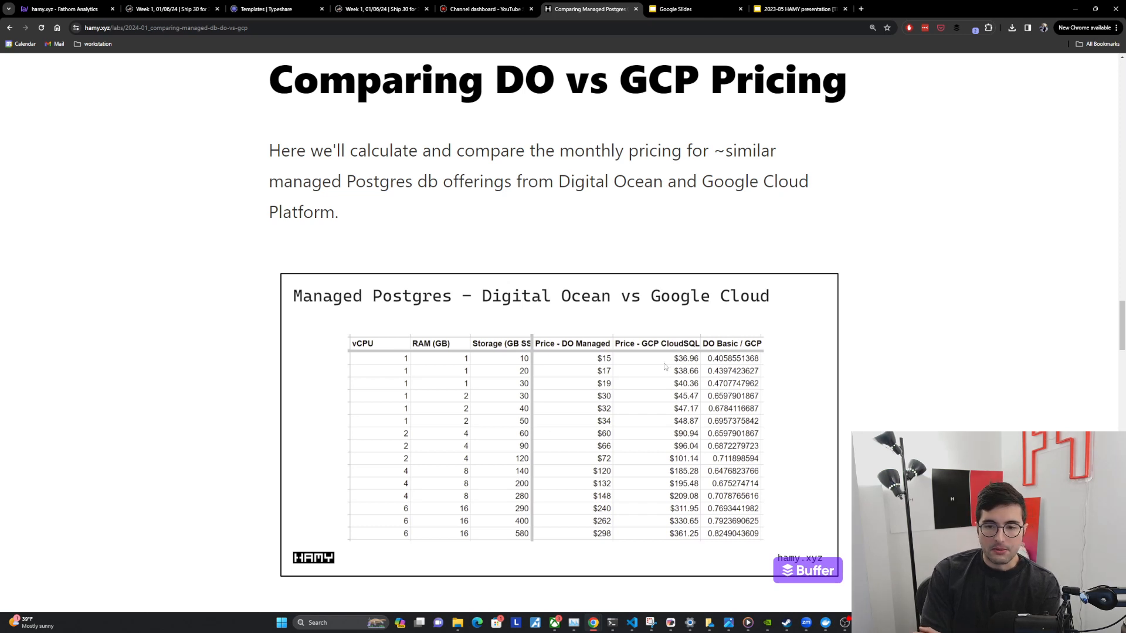
Step: Scroll down and highlight '($361)' in the summary paragraph below the comparison table
scroll("down", 3)
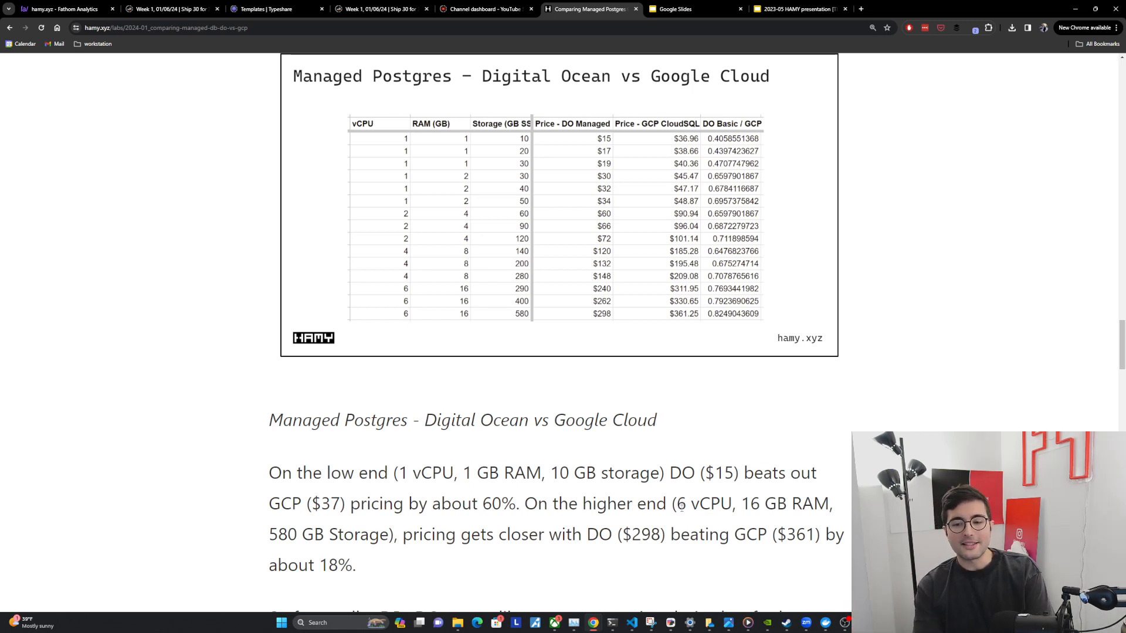
left_click_drag(672, 503, 390, 534)
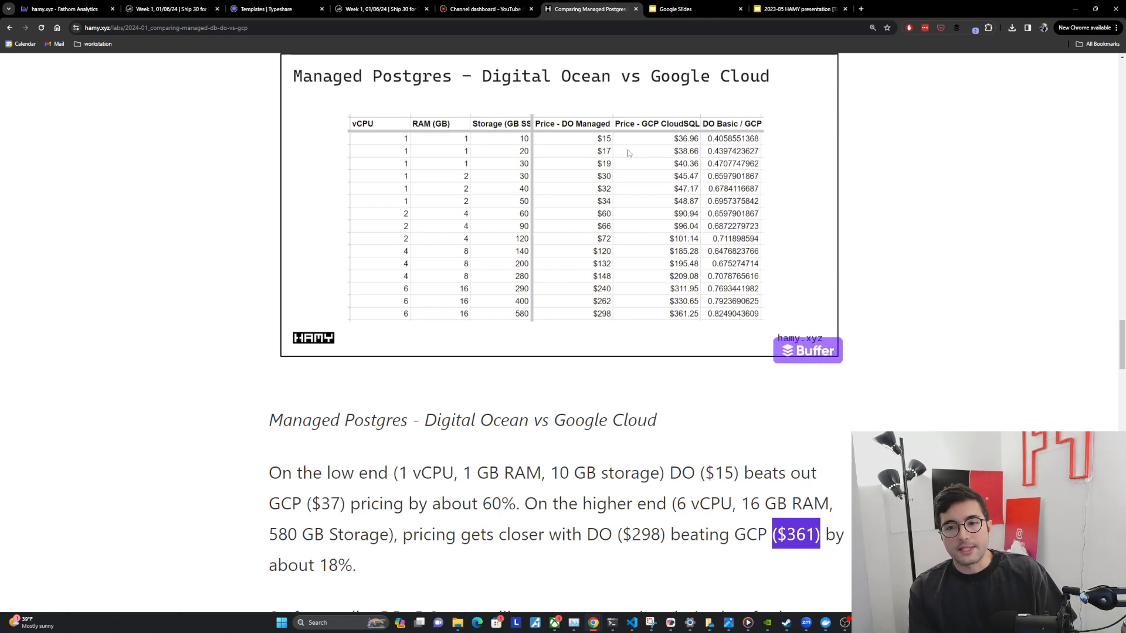
mouse_move(603, 150)
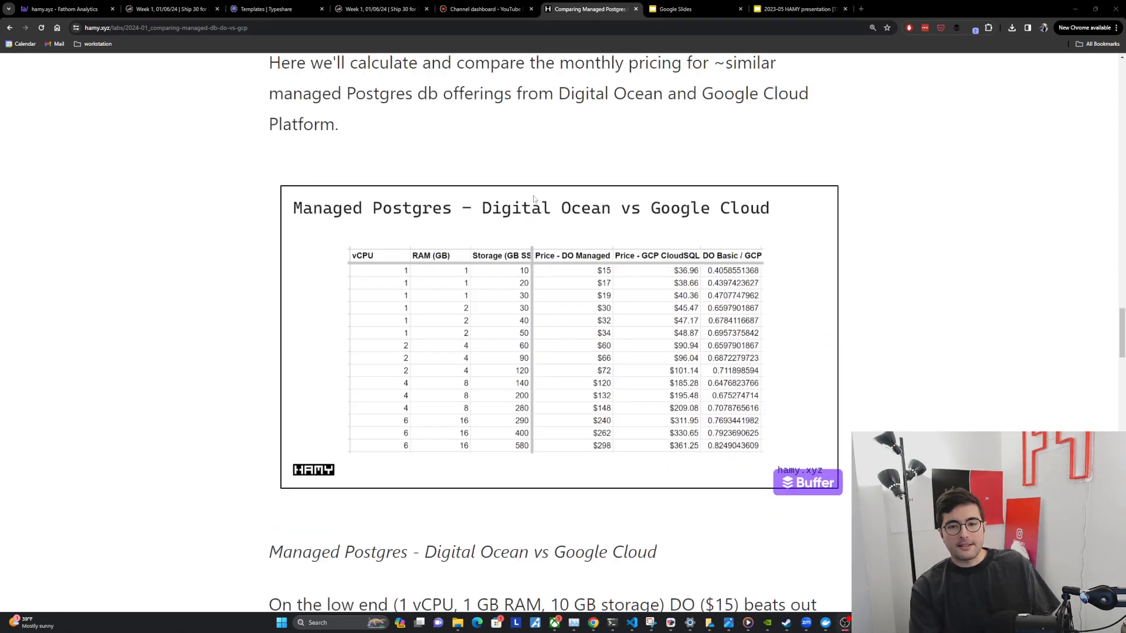
mouse_move(630, 321)
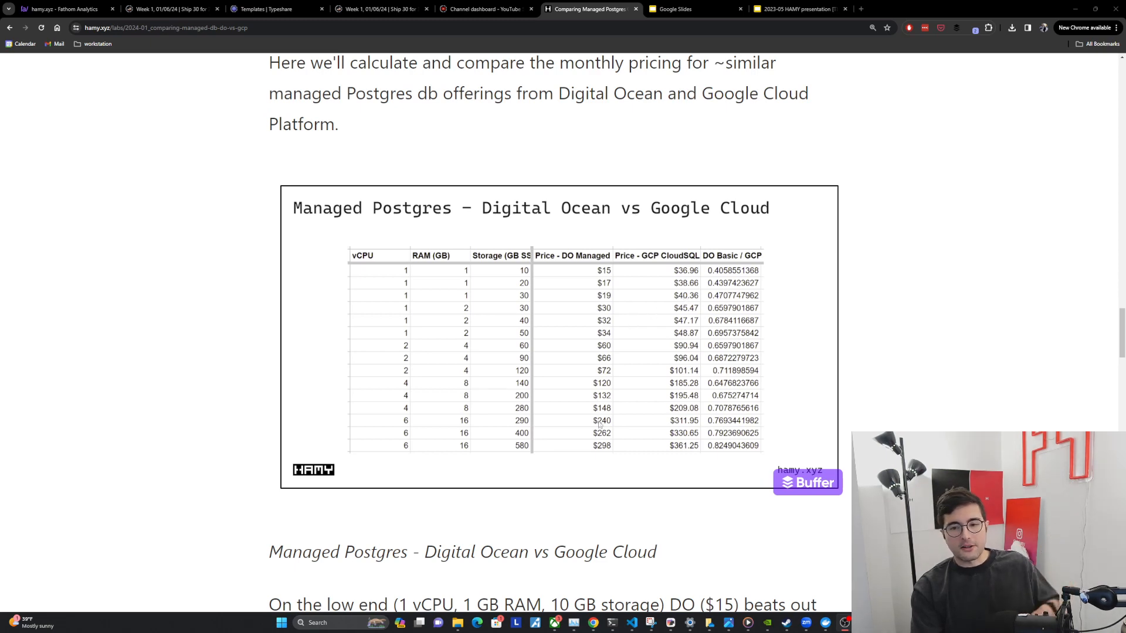
Step: Scroll to the closing Next section on moving small side projects to DO
scroll("down", 3)
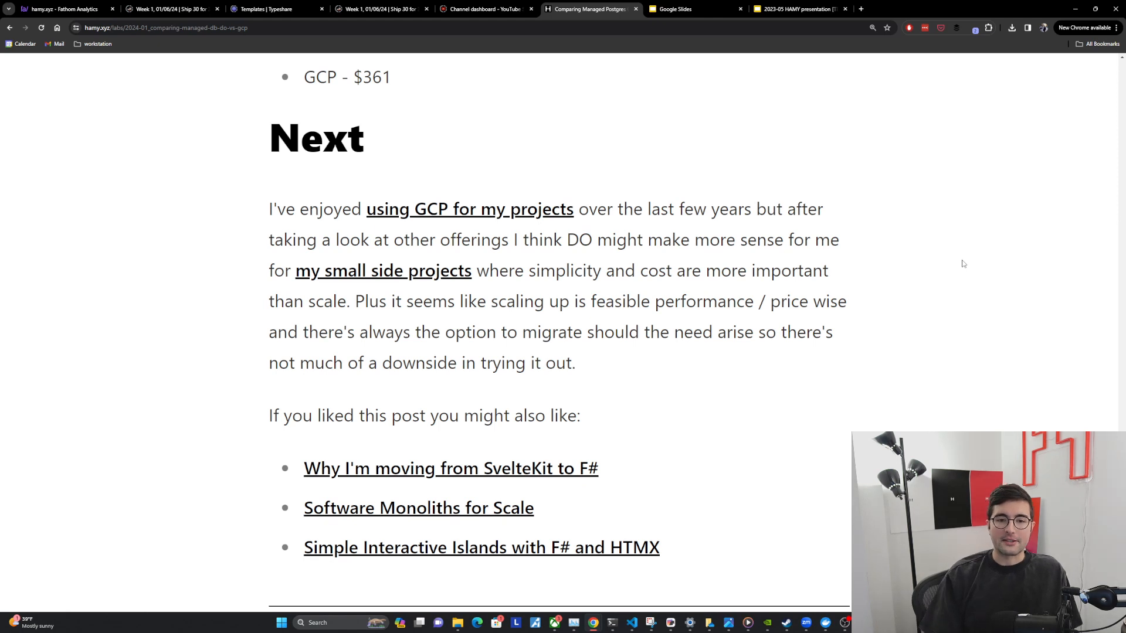
mouse_move(714, 416)
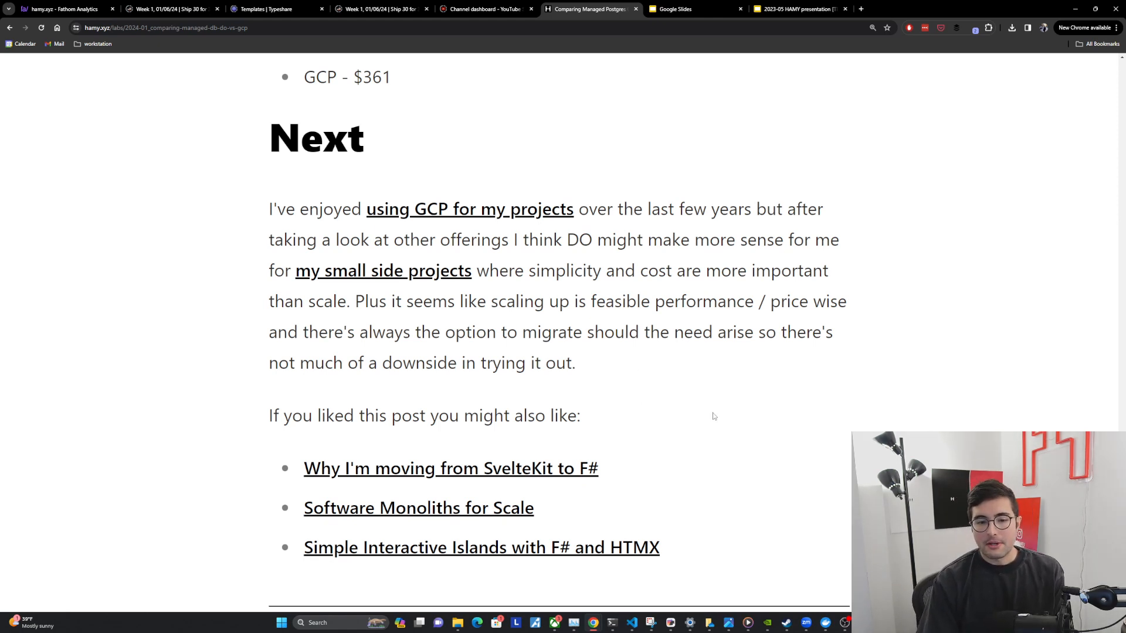
mouse_move(582, 468)
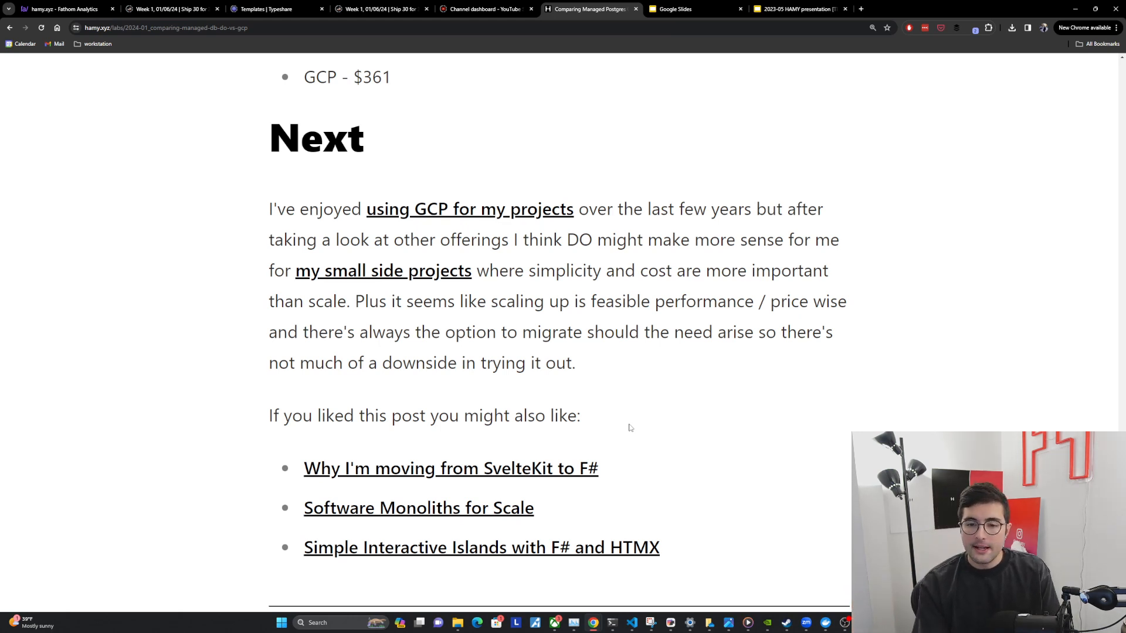
mouse_move(582, 509)
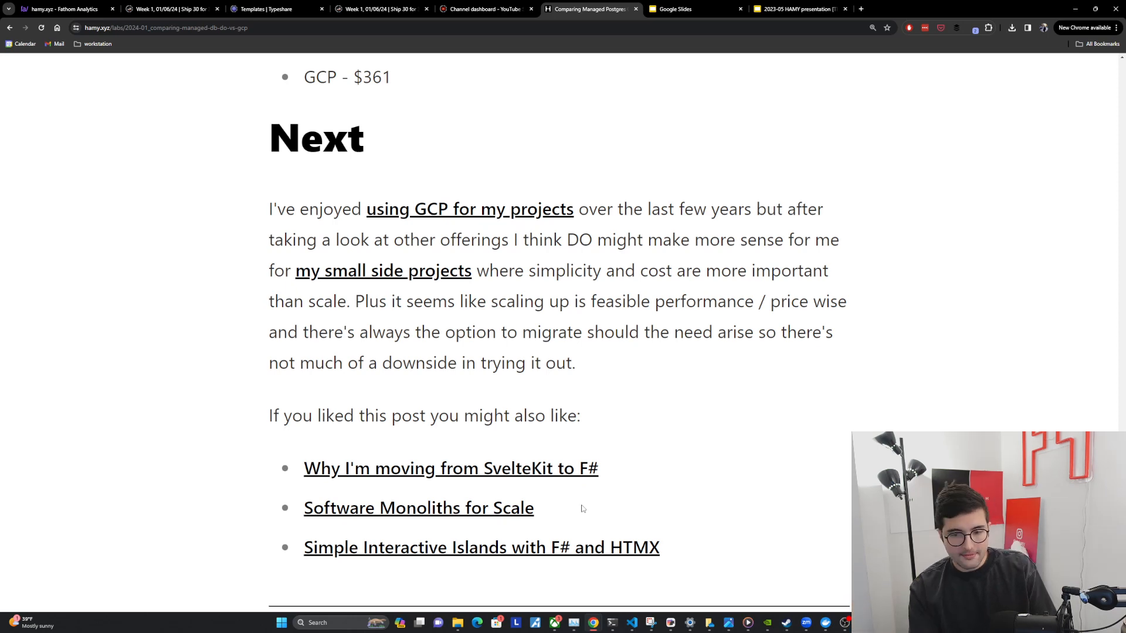
mouse_move(661, 547)
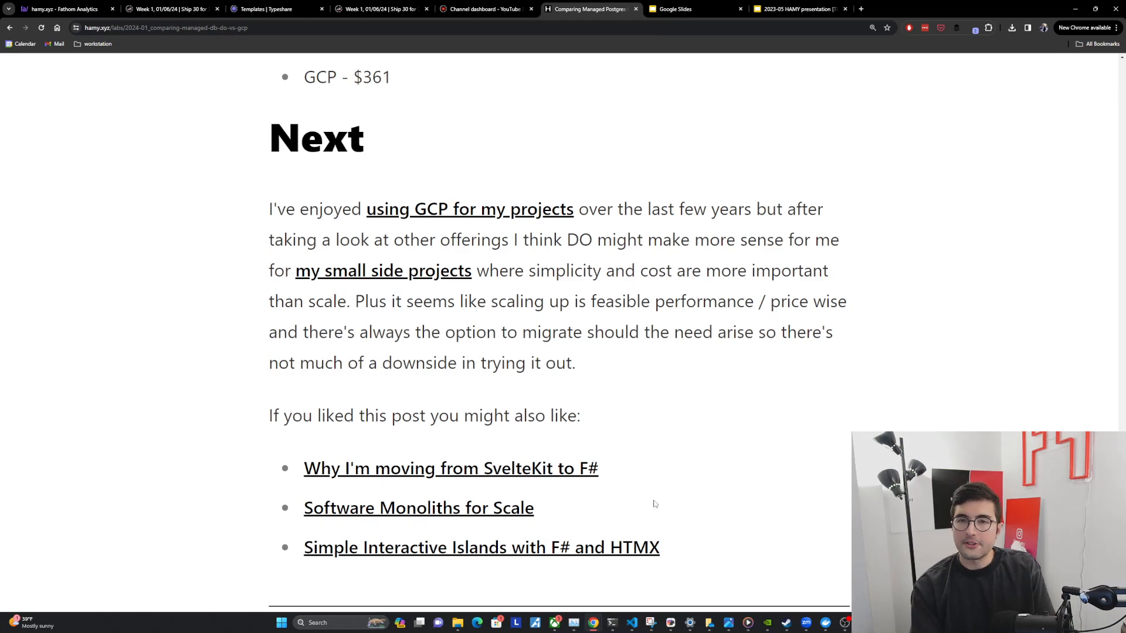
mouse_move(696, 399)
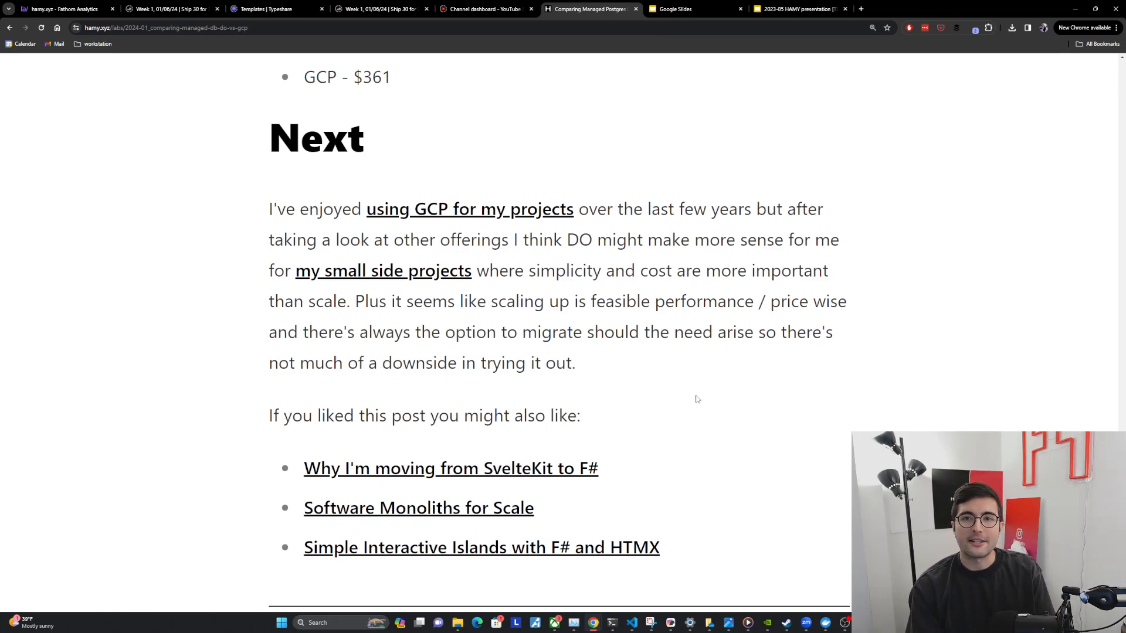